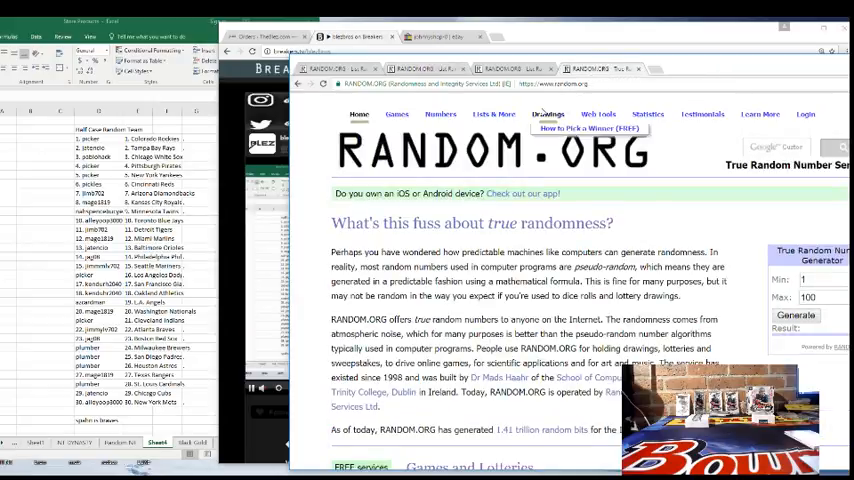
Reach the List Randomizer page via Lists & More, first team list in the entry box
{"action": "left_click", "coordinate": [396, 112]}
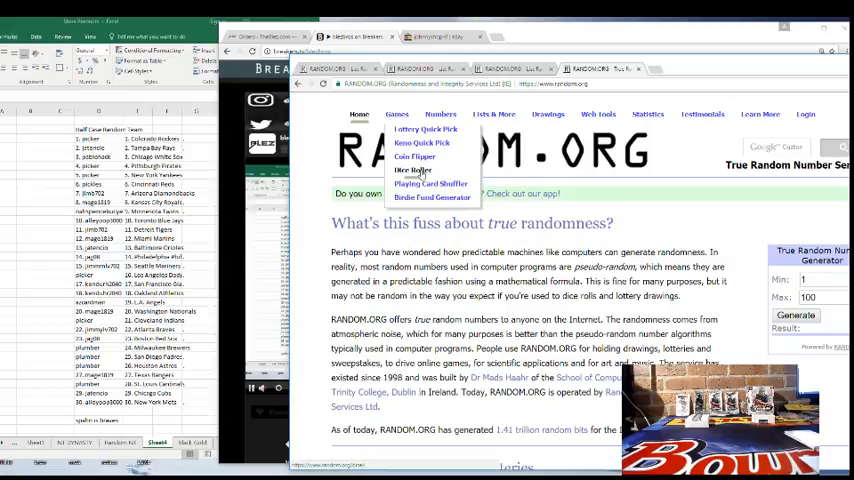
{"action": "left_click", "coordinate": [408, 168]}
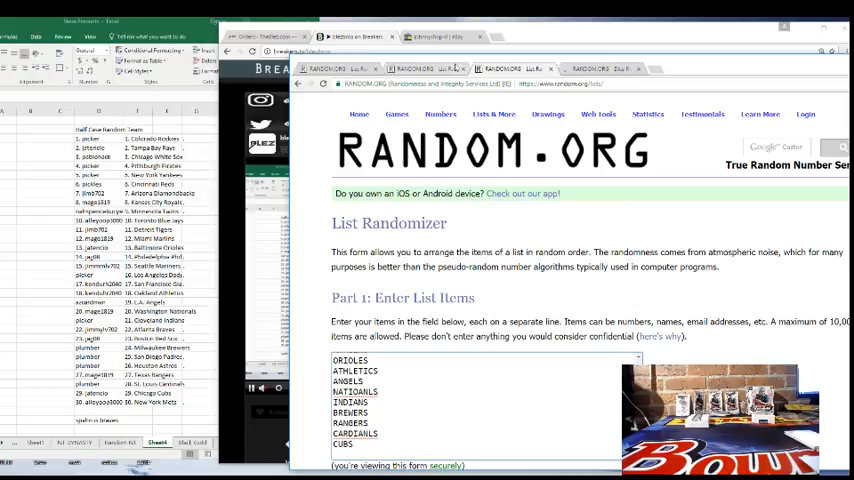
Scroll down to the Randomize button below the first team list
{"action": "scroll", "scroll_direction": "down", "scroll_amount": 3}
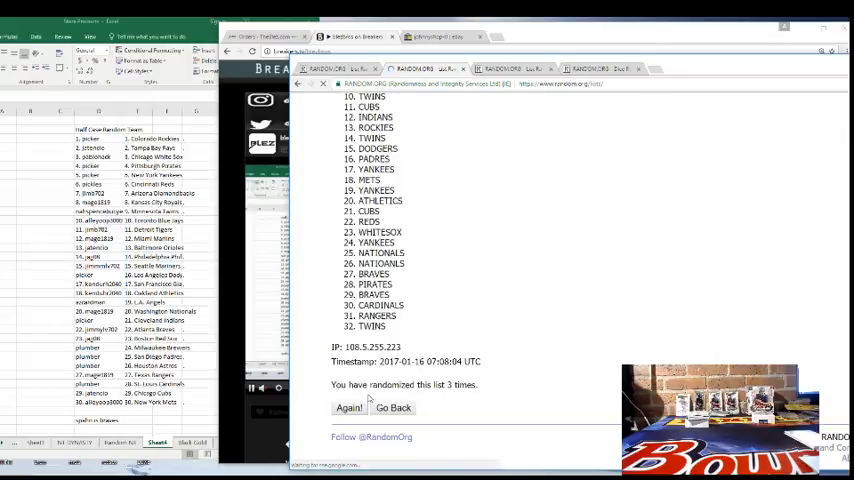
Shuffle the 32-team list twice more, INDIANS on top, and return to the entry form
{"action": "left_click", "coordinate": [348, 408]}
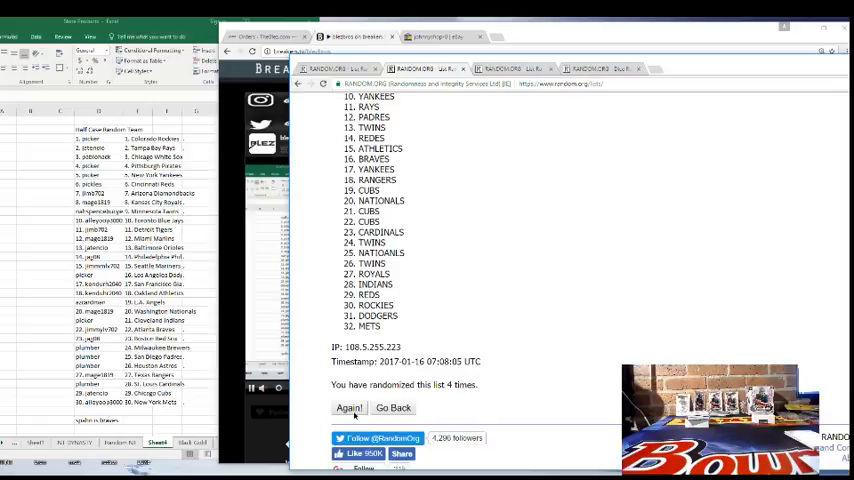
{"action": "left_click", "coordinate": [348, 408]}
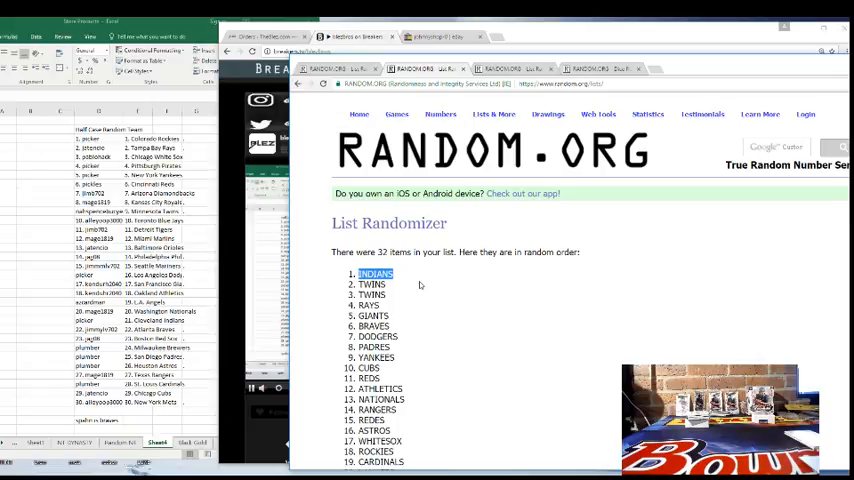
{"action": "scroll", "scroll_direction": "down", "scroll_amount": 3}
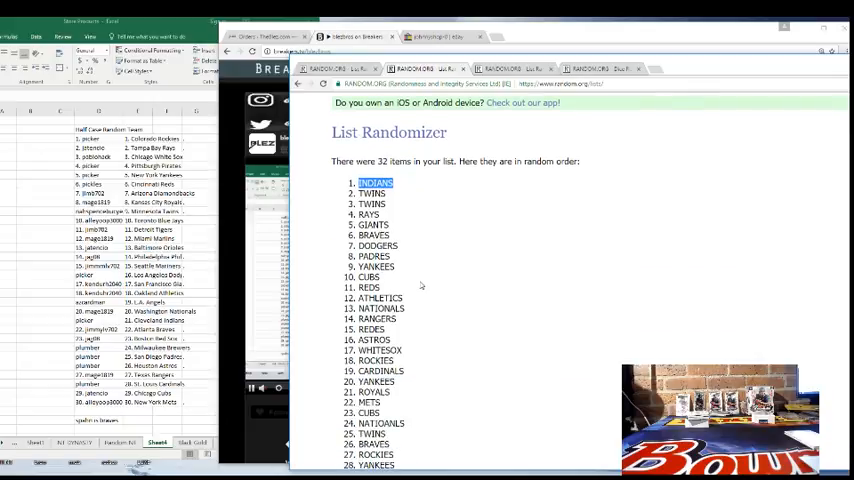
{"action": "mouse_move", "coordinate": [224, 200]}
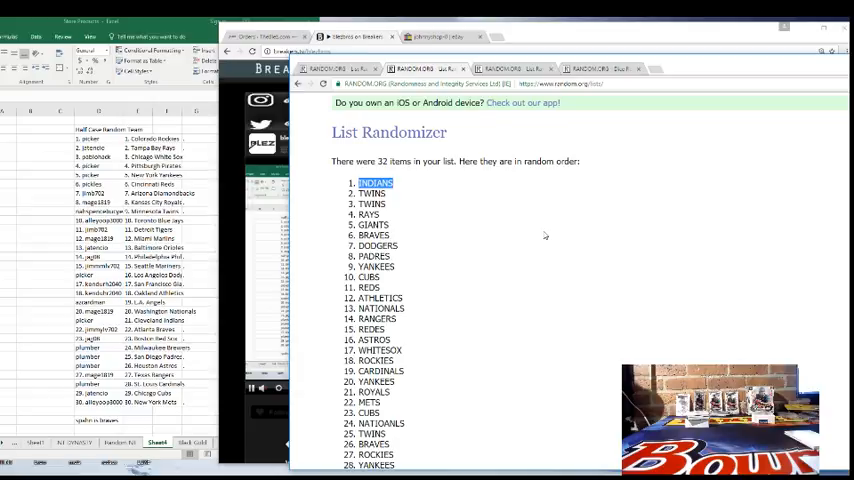
{"action": "scroll", "scroll_direction": "up", "scroll_amount": 3}
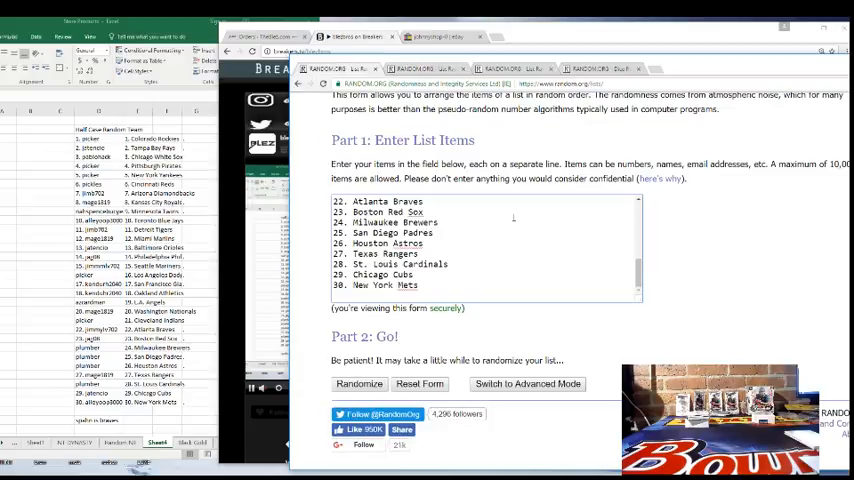
Load the second team list, remove INDIANS from it, and randomize it
{"action": "left_click", "coordinate": [512, 68]}
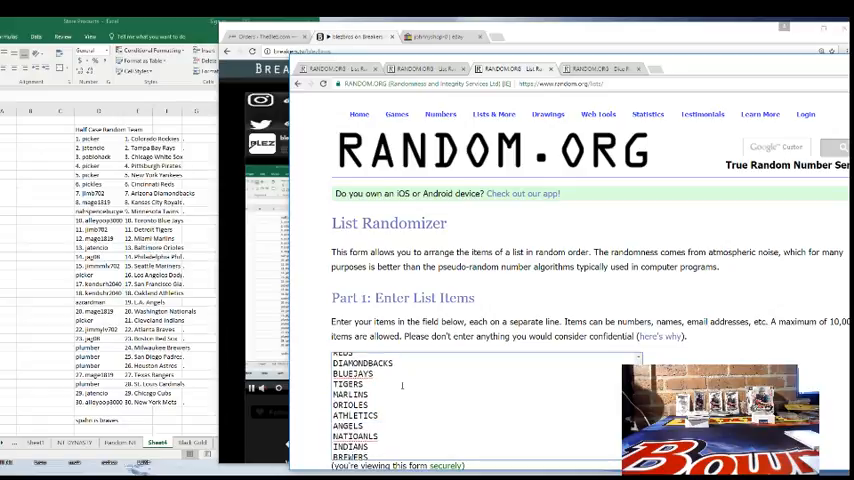
{"action": "scroll", "scroll_direction": "down", "scroll_amount": 3}
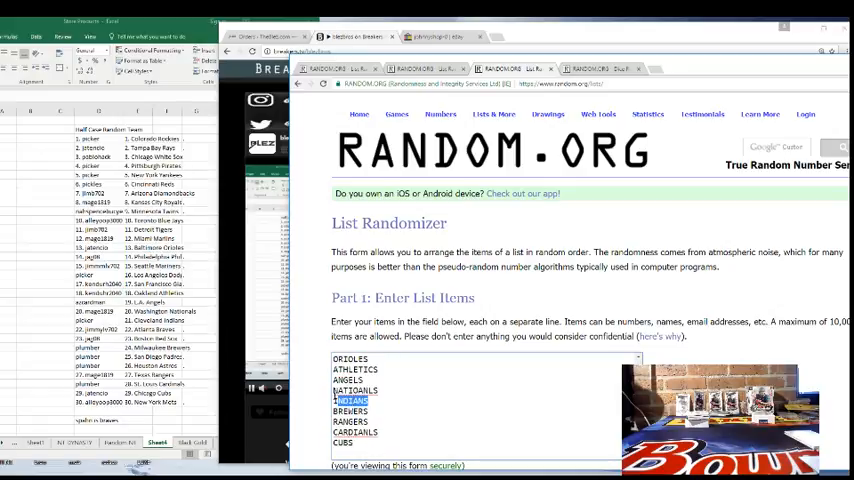
{"action": "key", "text": "Delete"}
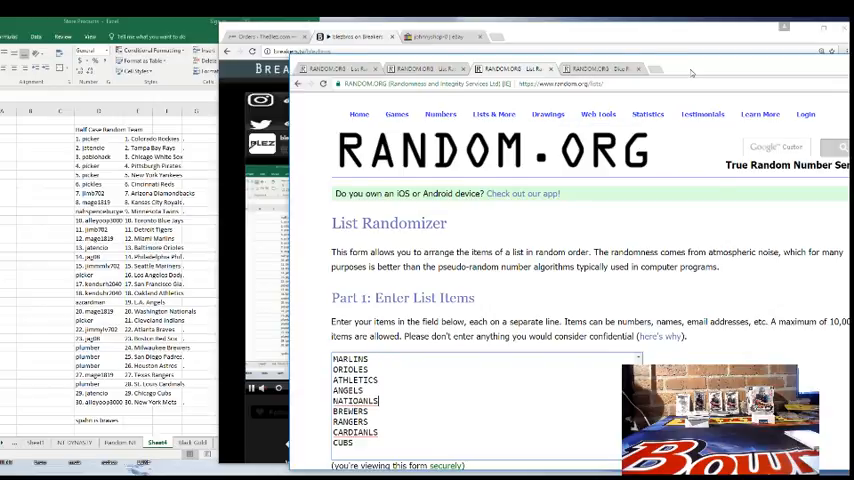
{"action": "scroll", "scroll_direction": "down", "scroll_amount": 3}
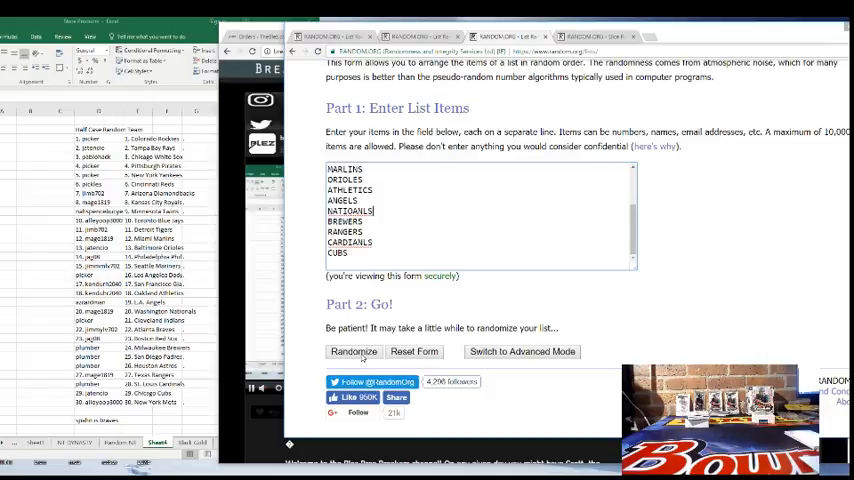
{"action": "left_click", "coordinate": [352, 352]}
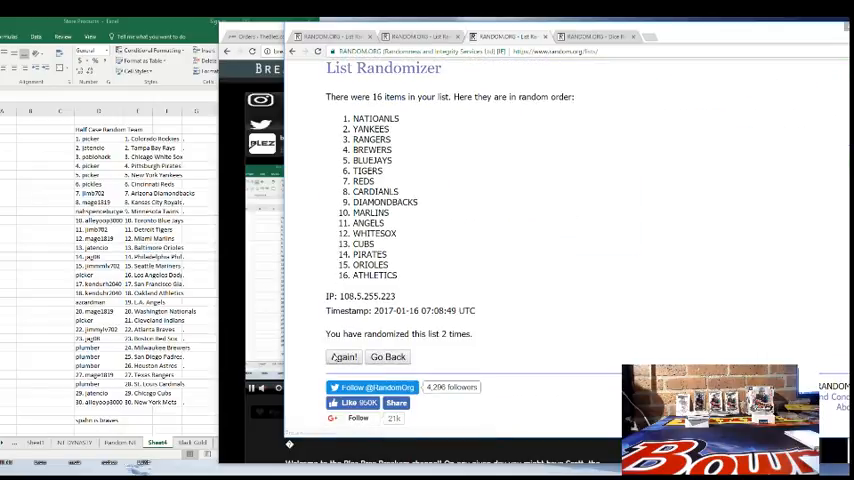
Shuffle the 16-team list to five randomizations, WHITESOX first, then load the third list
{"action": "left_click", "coordinate": [344, 356]}
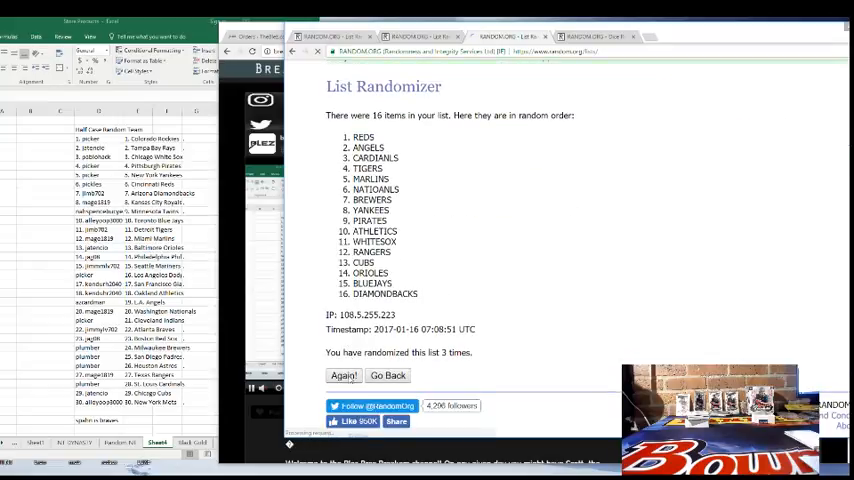
{"action": "left_click", "coordinate": [344, 376]}
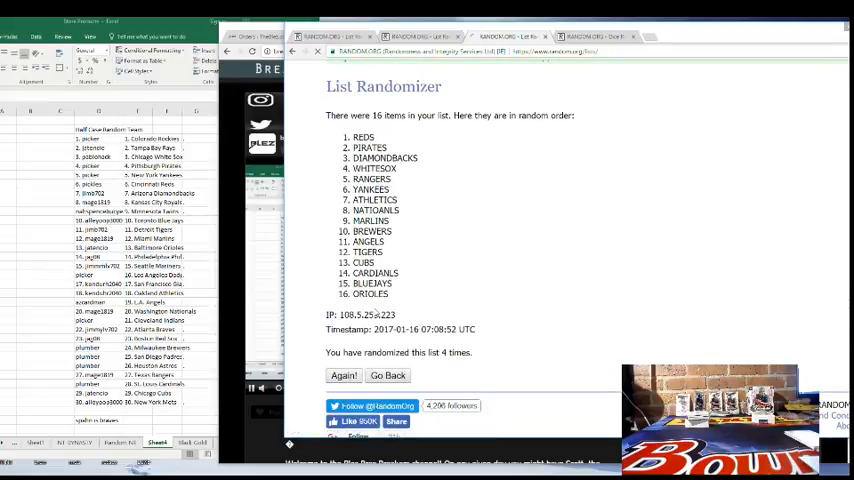
{"action": "left_click", "coordinate": [344, 376]}
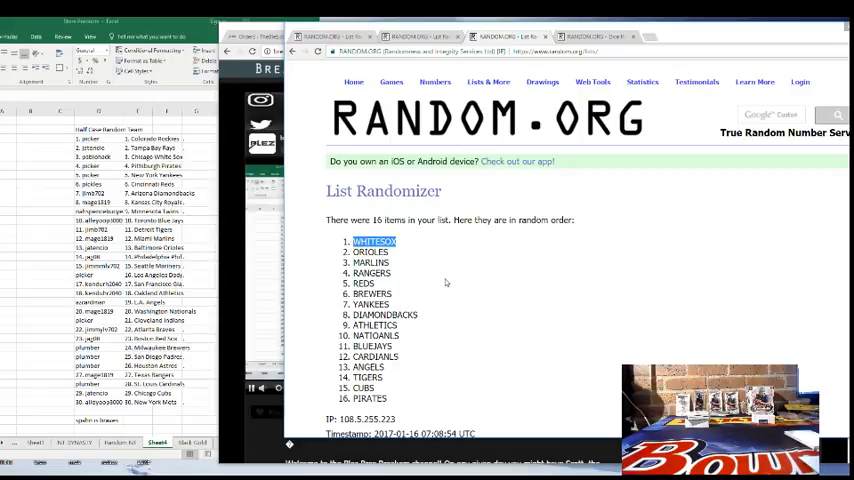
{"action": "scroll", "scroll_direction": "down", "scroll_amount": 3}
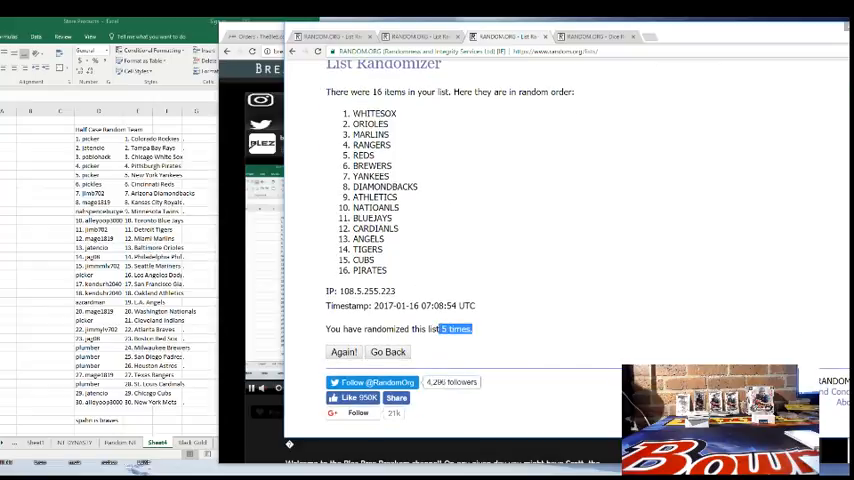
{"action": "left_click", "coordinate": [388, 352]}
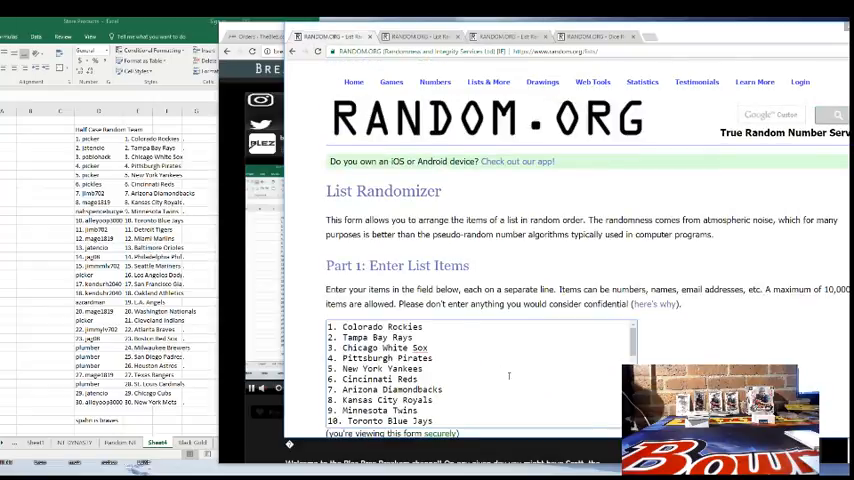
{"action": "scroll", "scroll_direction": "down", "scroll_amount": 3}
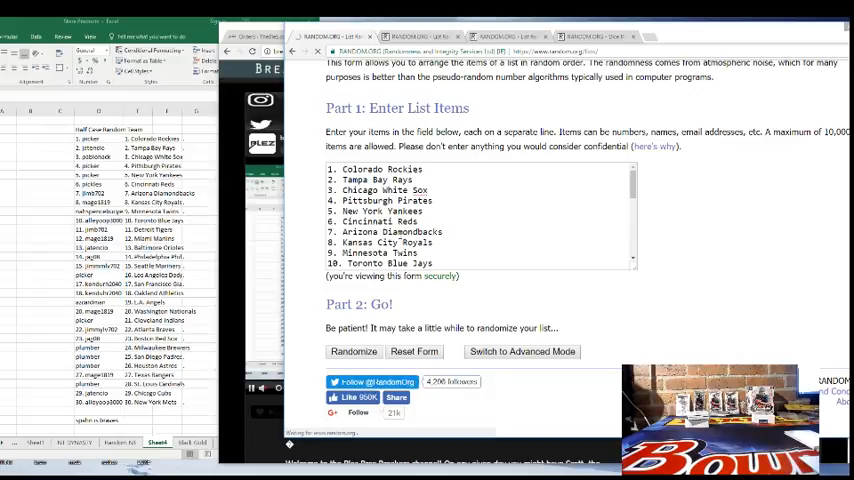
Shuffle the 30-team list five times, Baltimore Orioles ending up first
{"action": "left_click", "coordinate": [352, 352]}
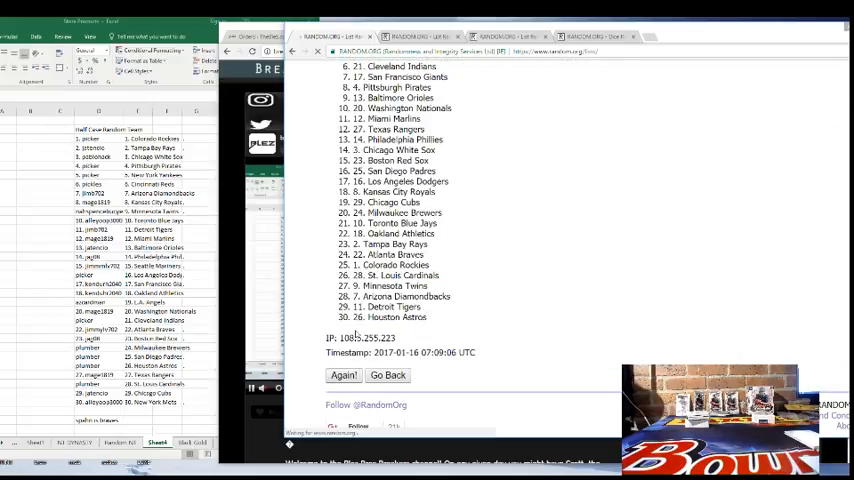
{"action": "left_click", "coordinate": [344, 376]}
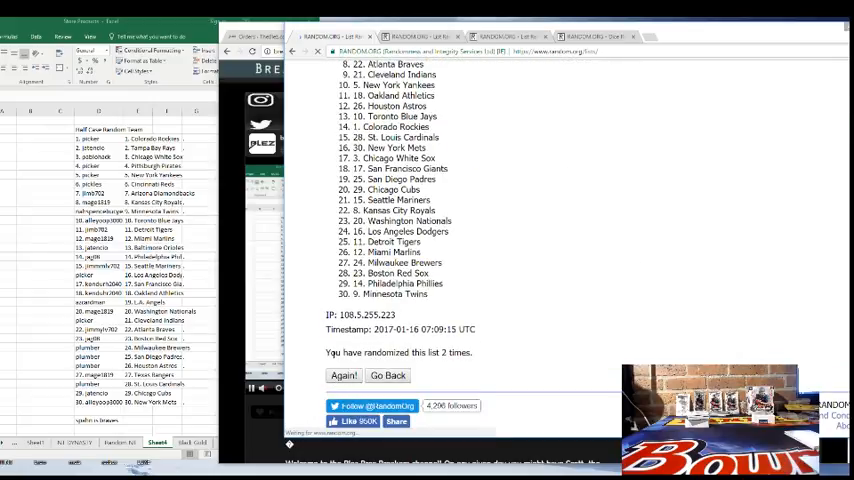
{"action": "left_click", "coordinate": [344, 376]}
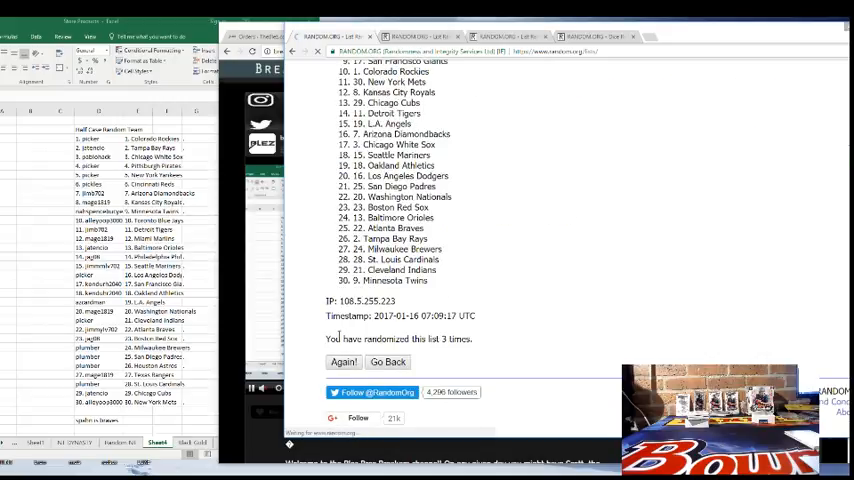
{"action": "left_click", "coordinate": [344, 362]}
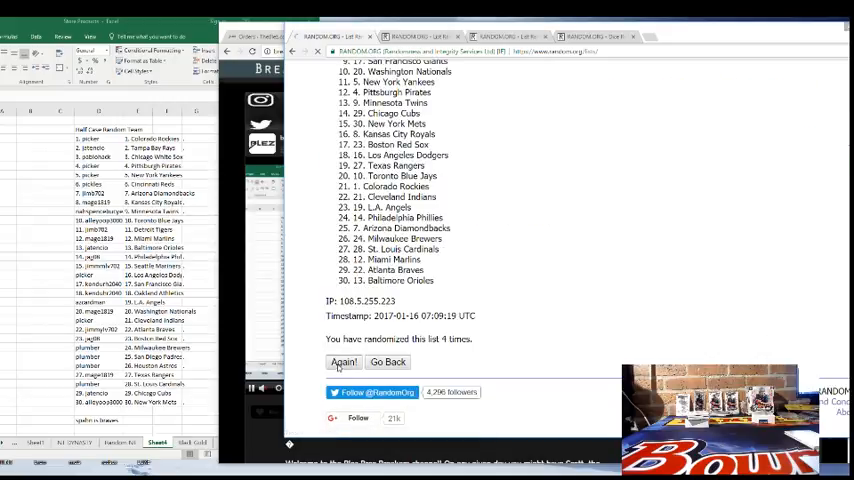
{"action": "left_click", "coordinate": [344, 362]}
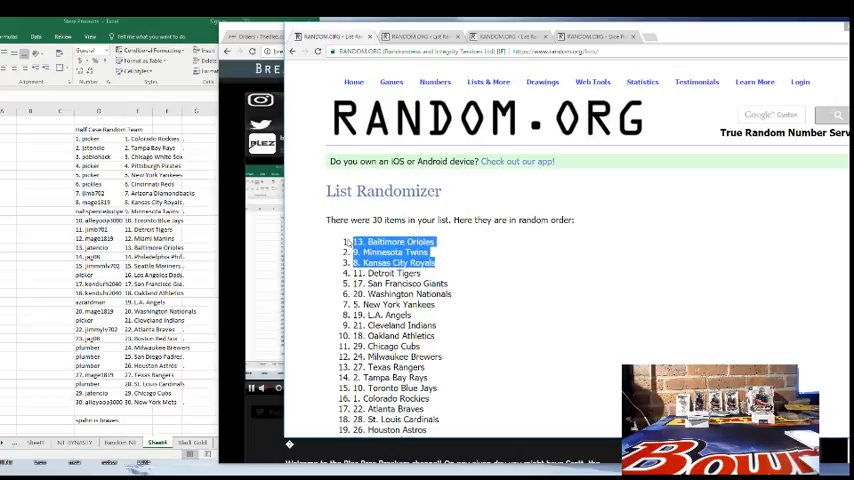
{"action": "scroll", "scroll_direction": "down", "scroll_amount": 3}
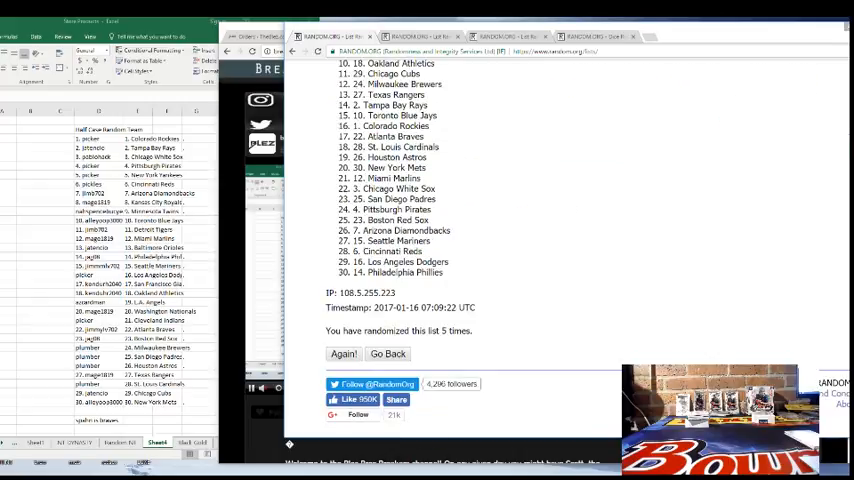